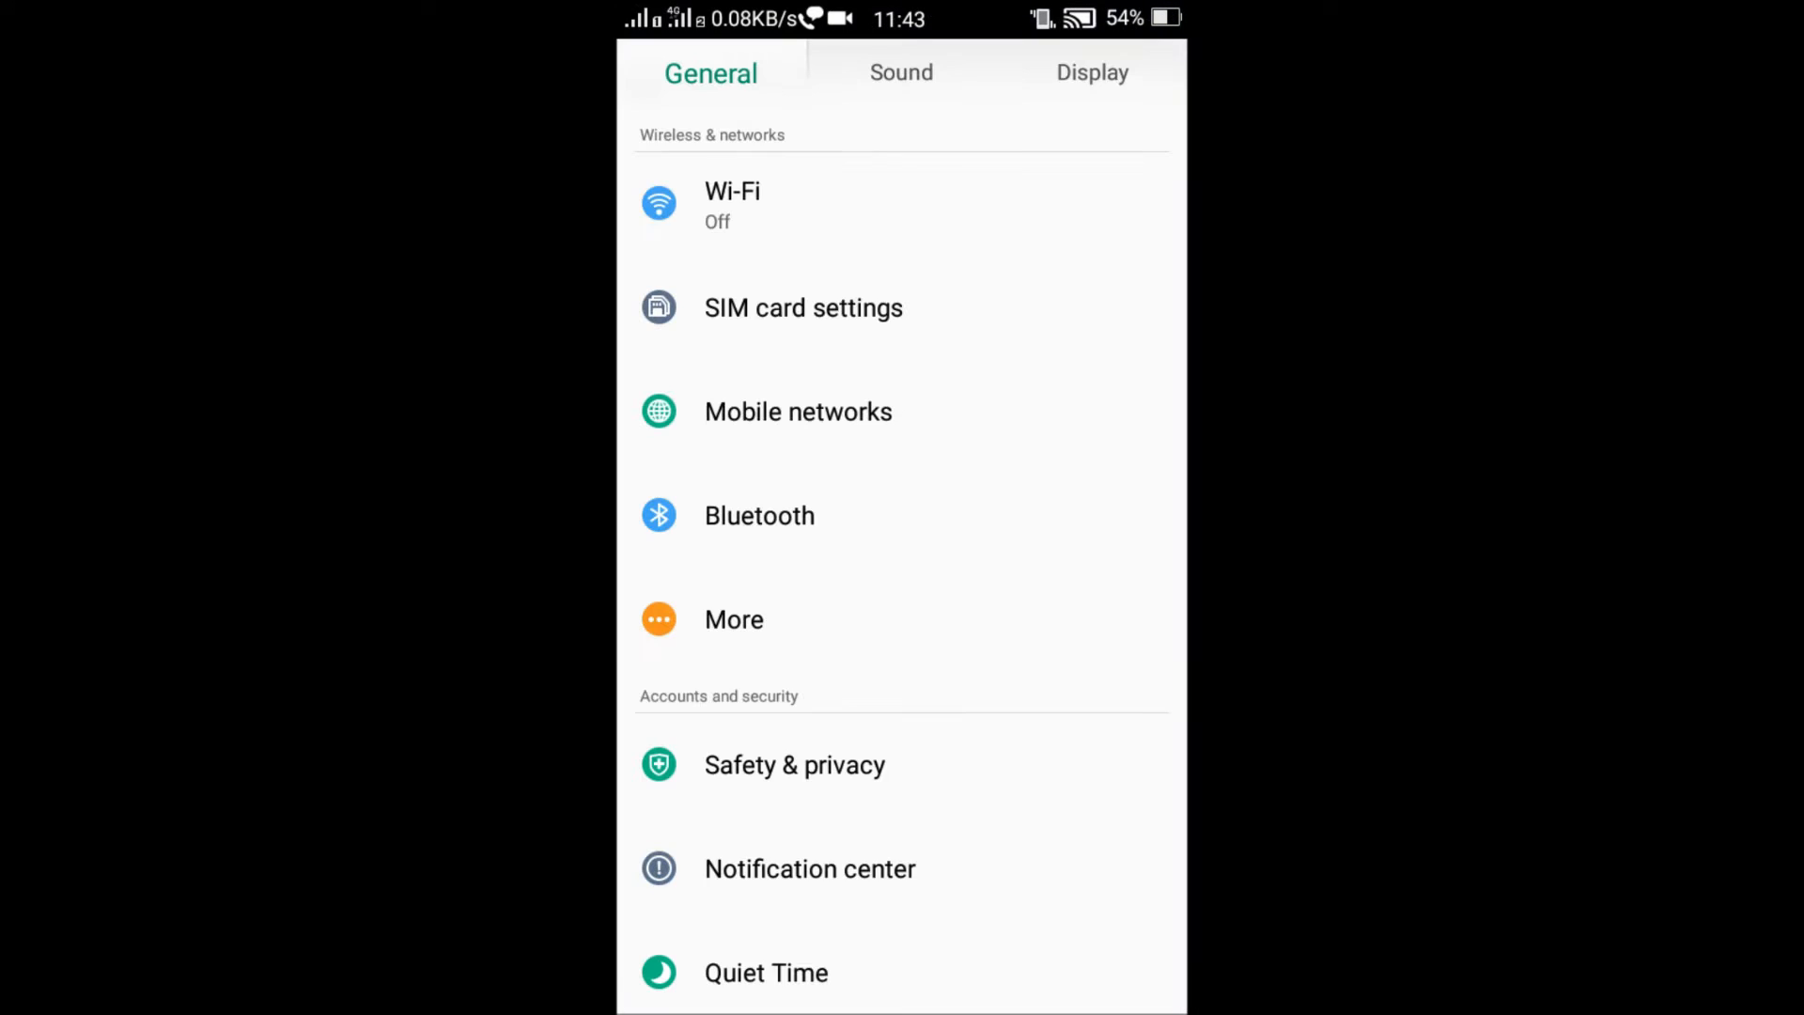
- Reach About phone and tap Build number to unlock the hidden developer settings
{"action": "scroll", "scroll_direction": "down", "scroll_amount": 3}
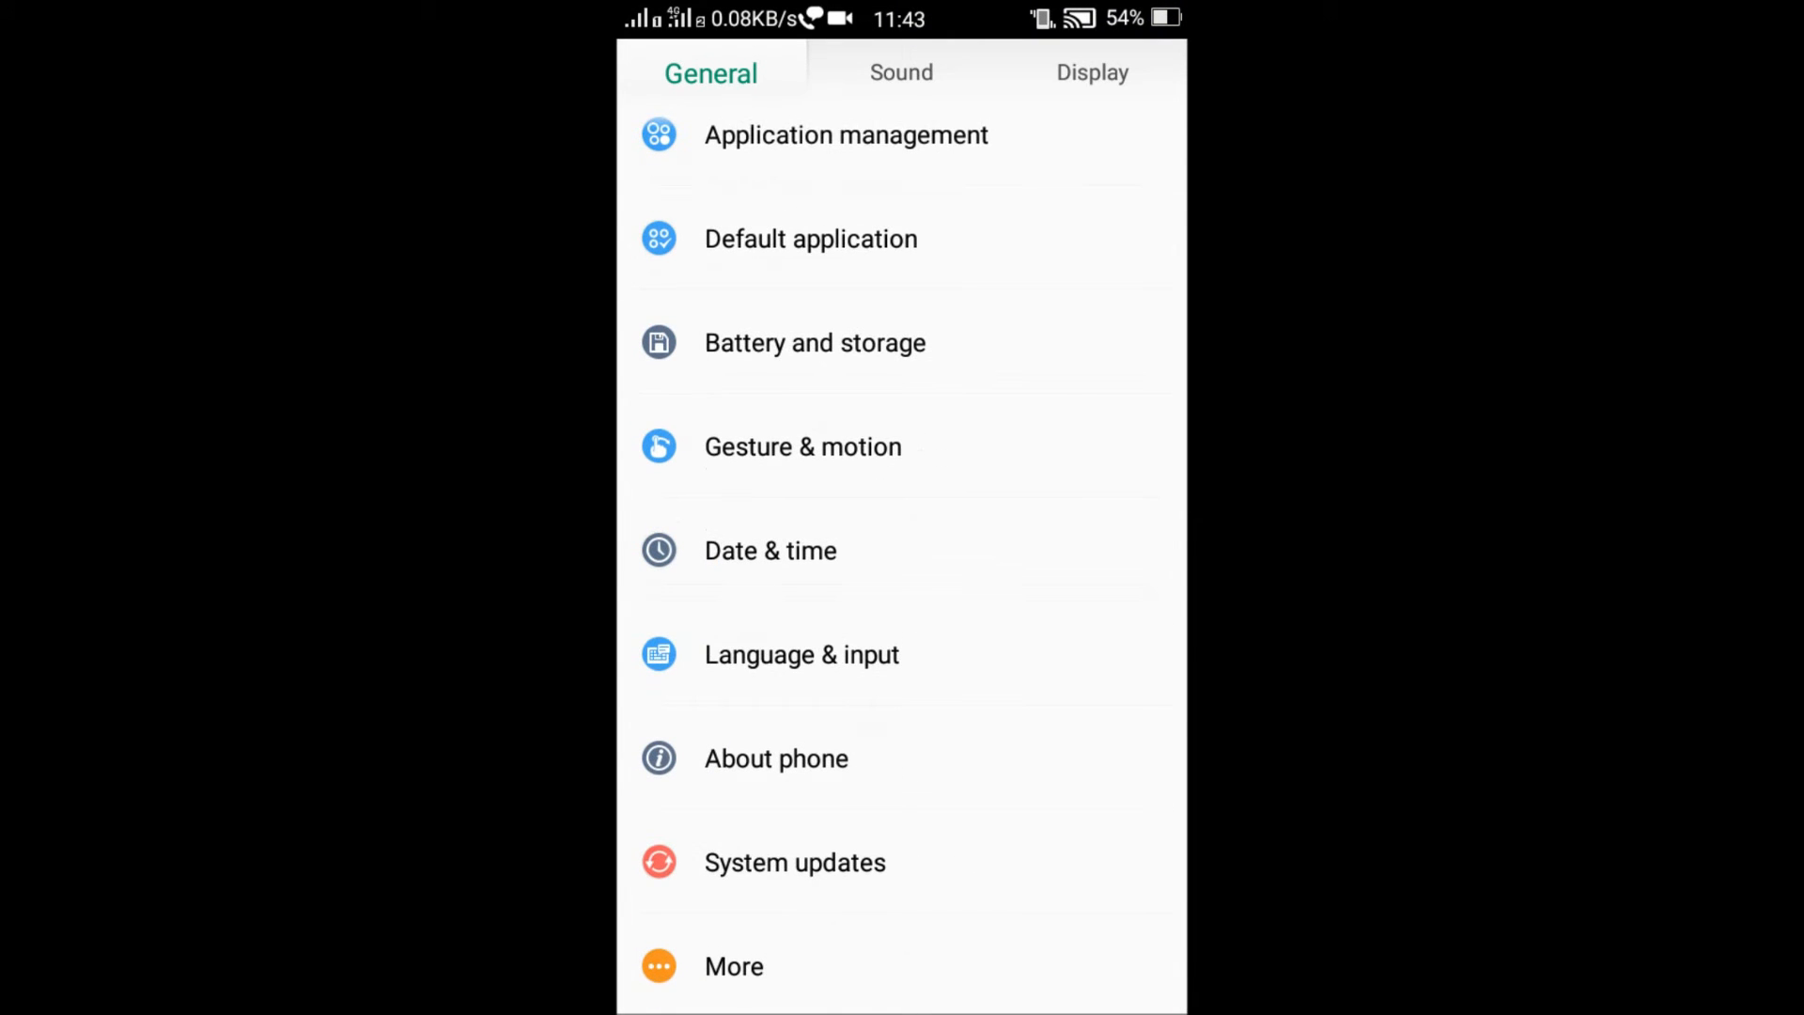
{"action": "left_click", "coordinate": [733, 993]}
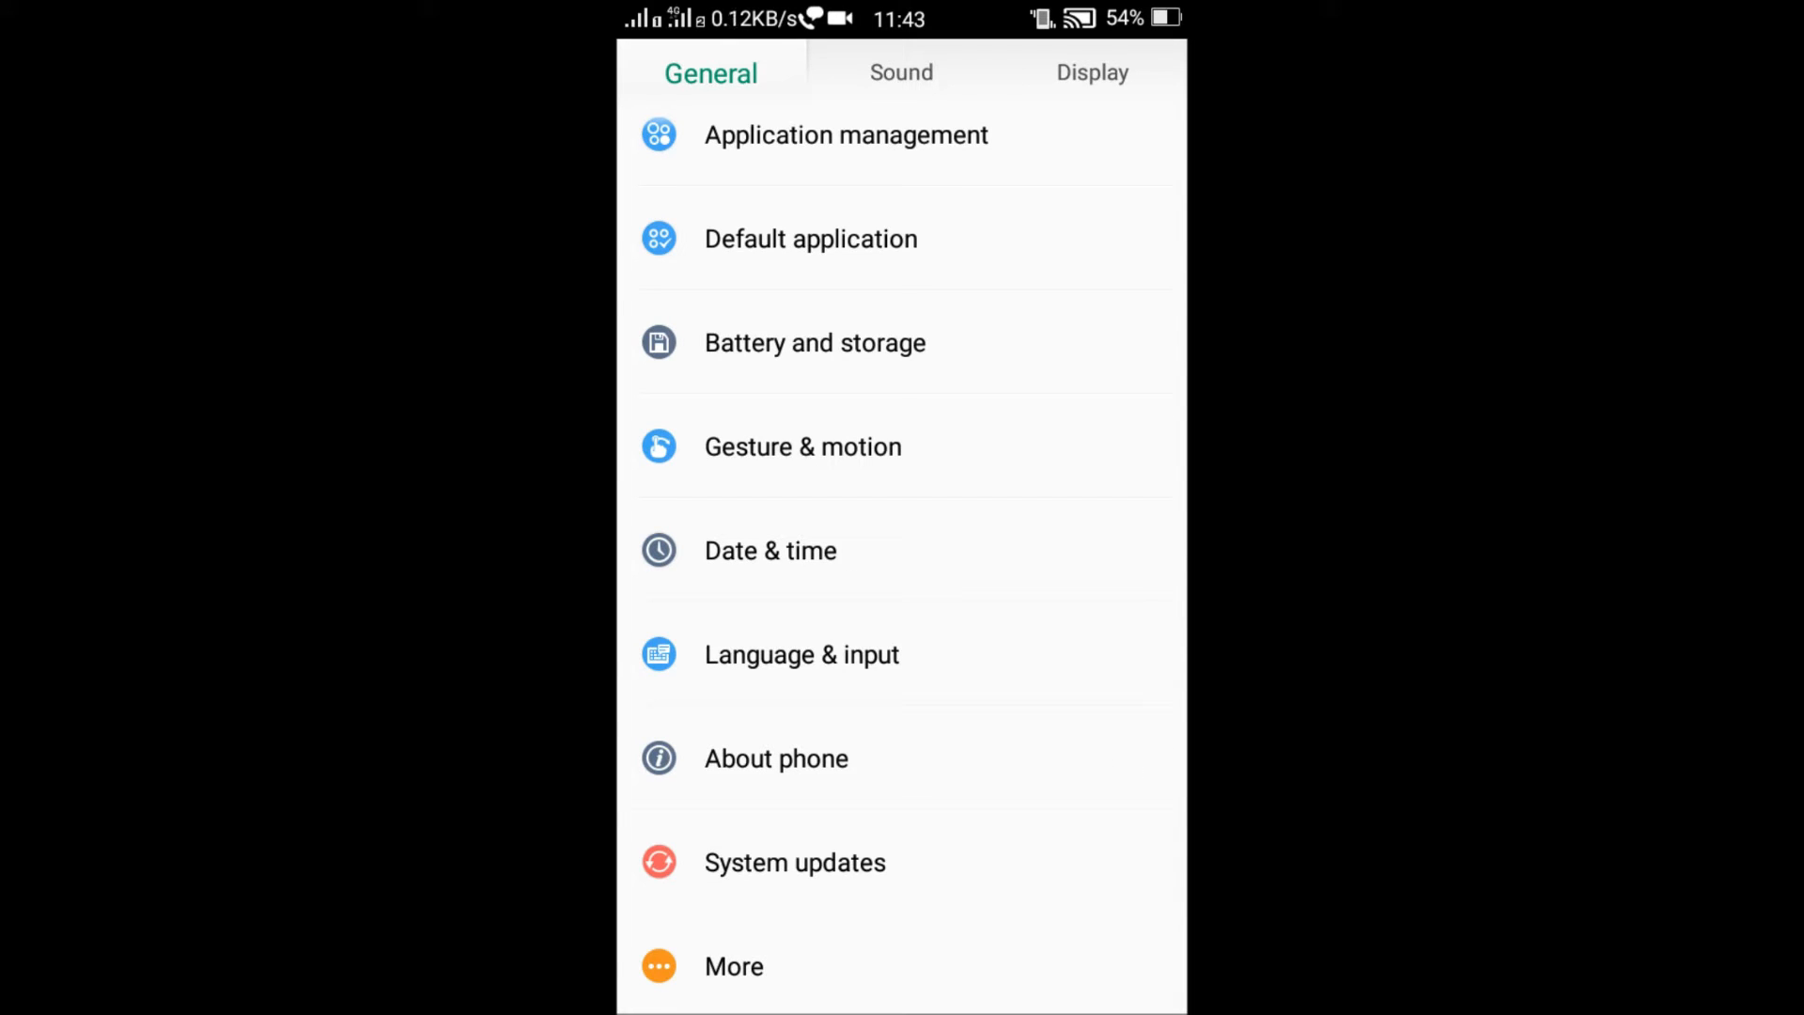
{"action": "left_click", "coordinate": [777, 757]}
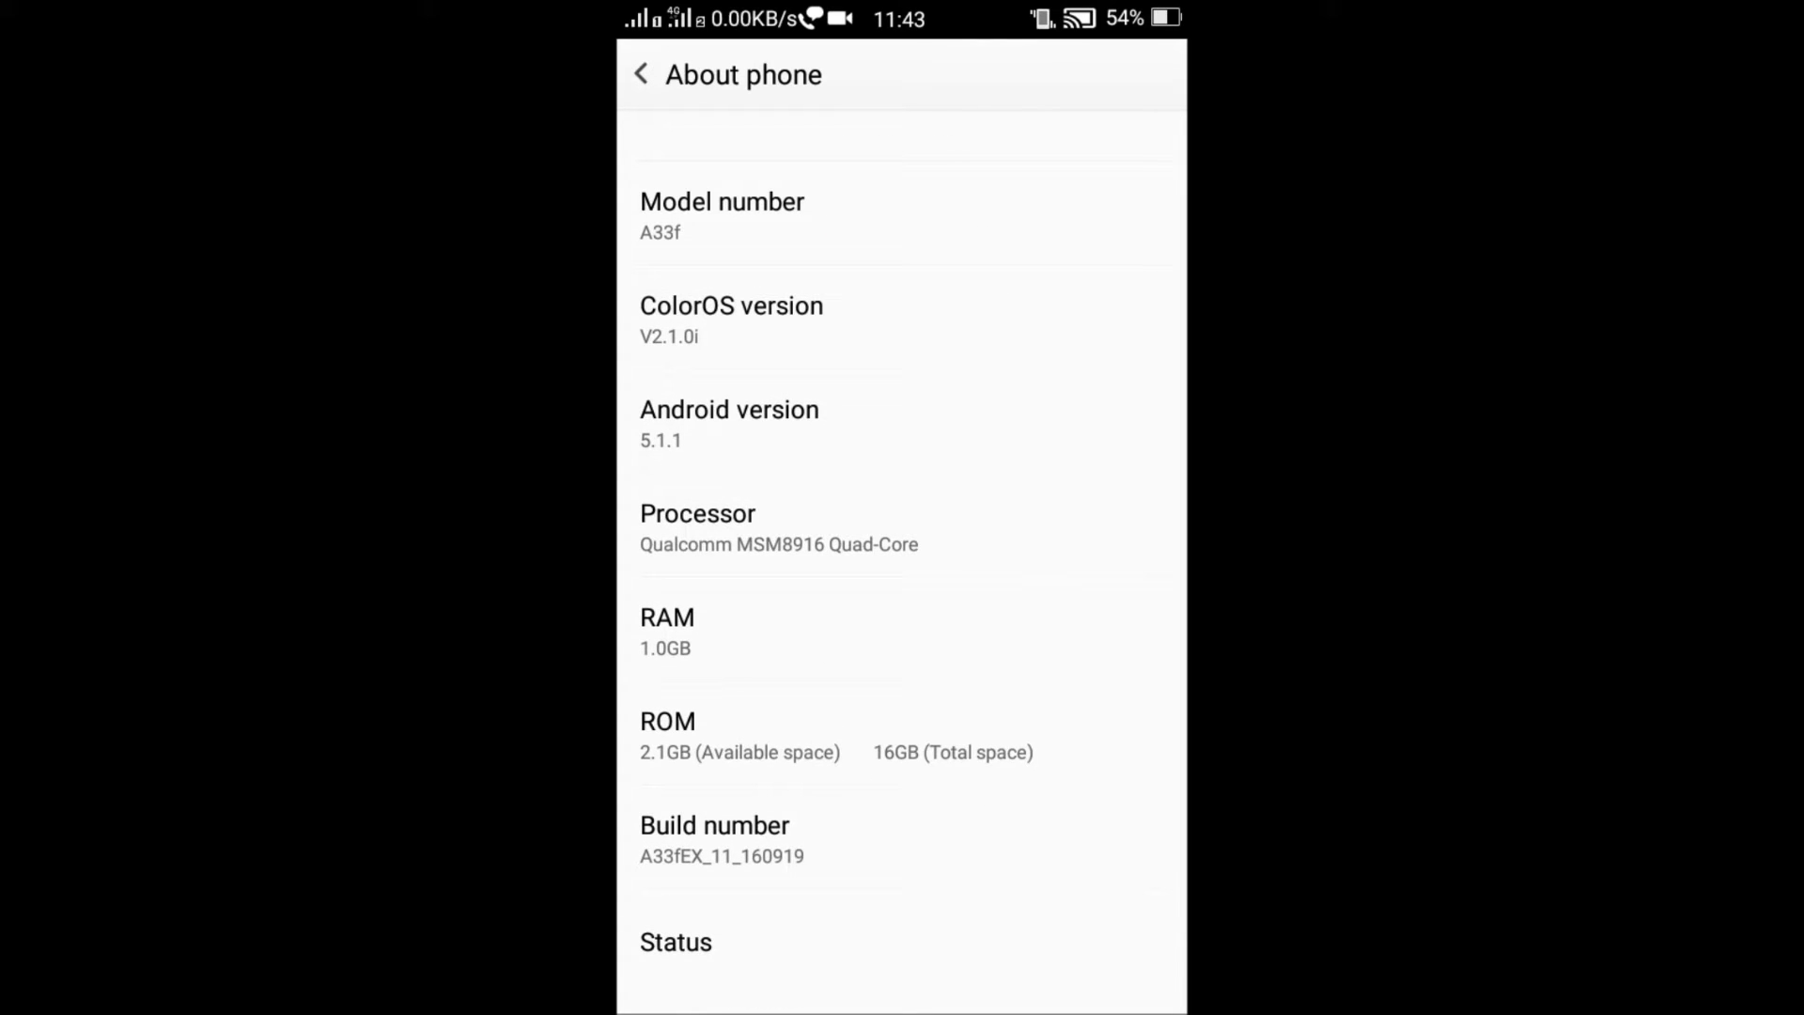
{"action": "left_click", "coordinate": [714, 838]}
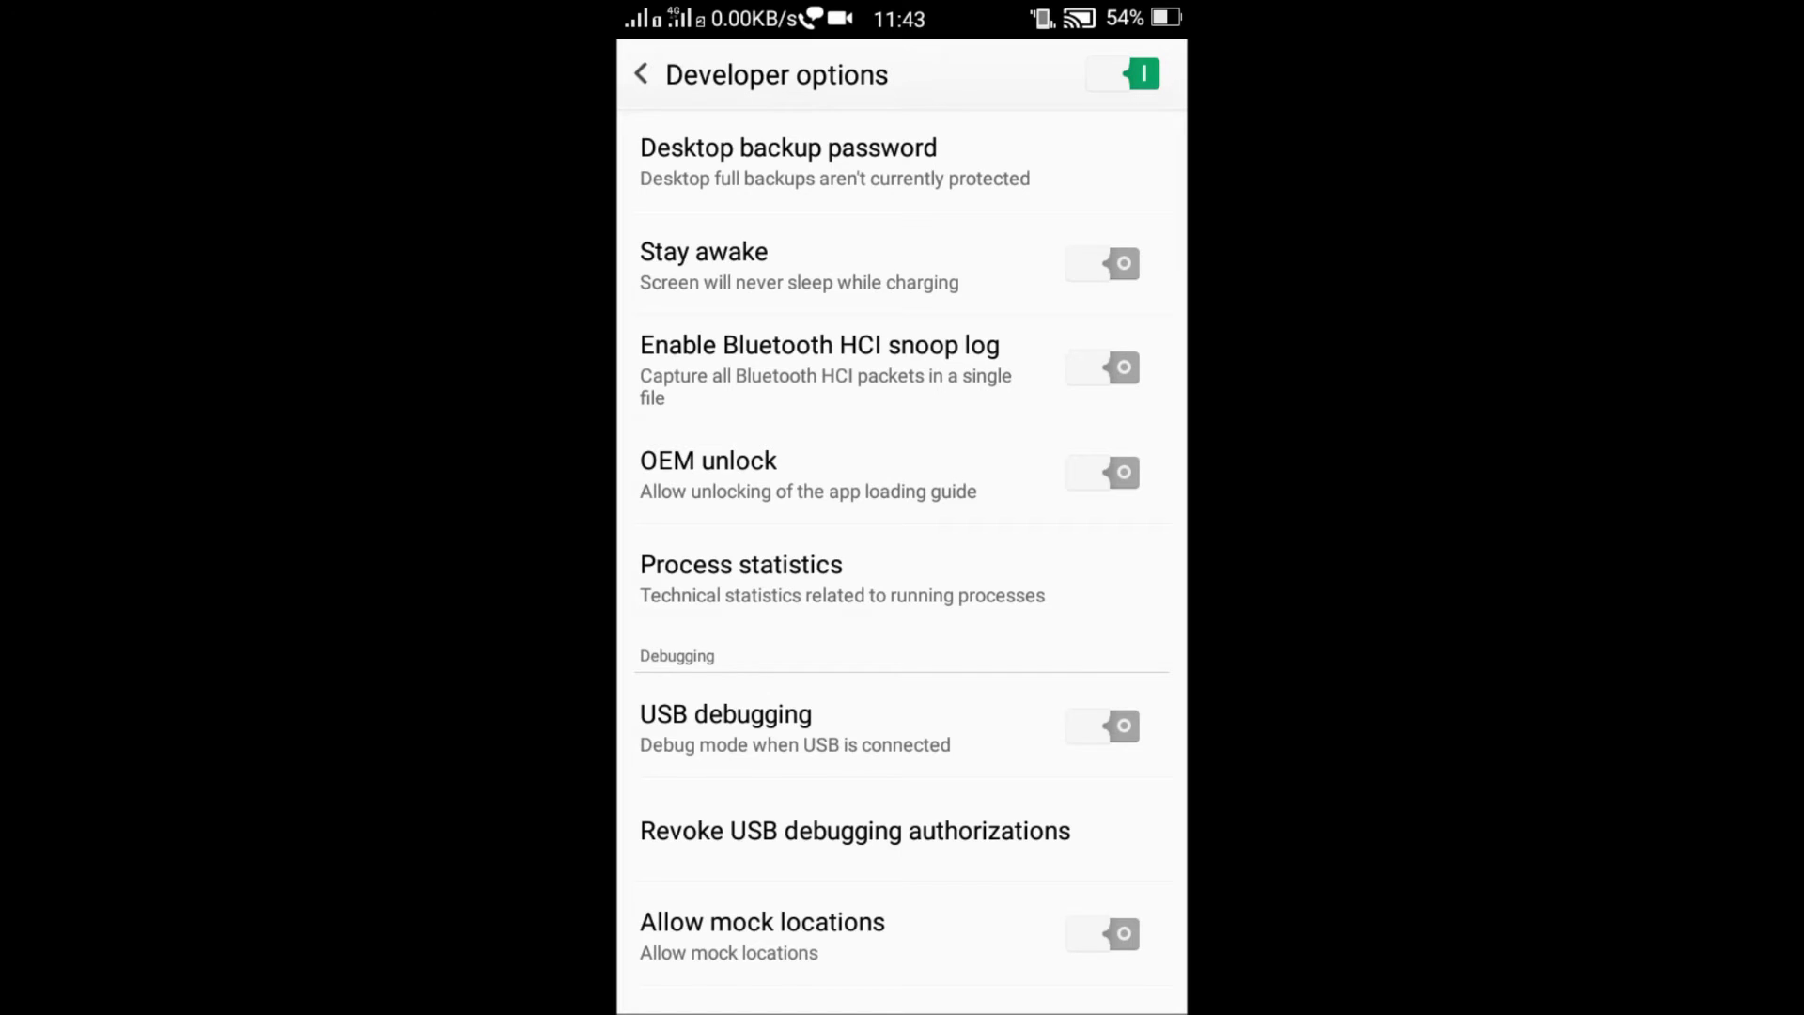
{"action": "scroll", "scroll_direction": "down", "scroll_amount": 3}
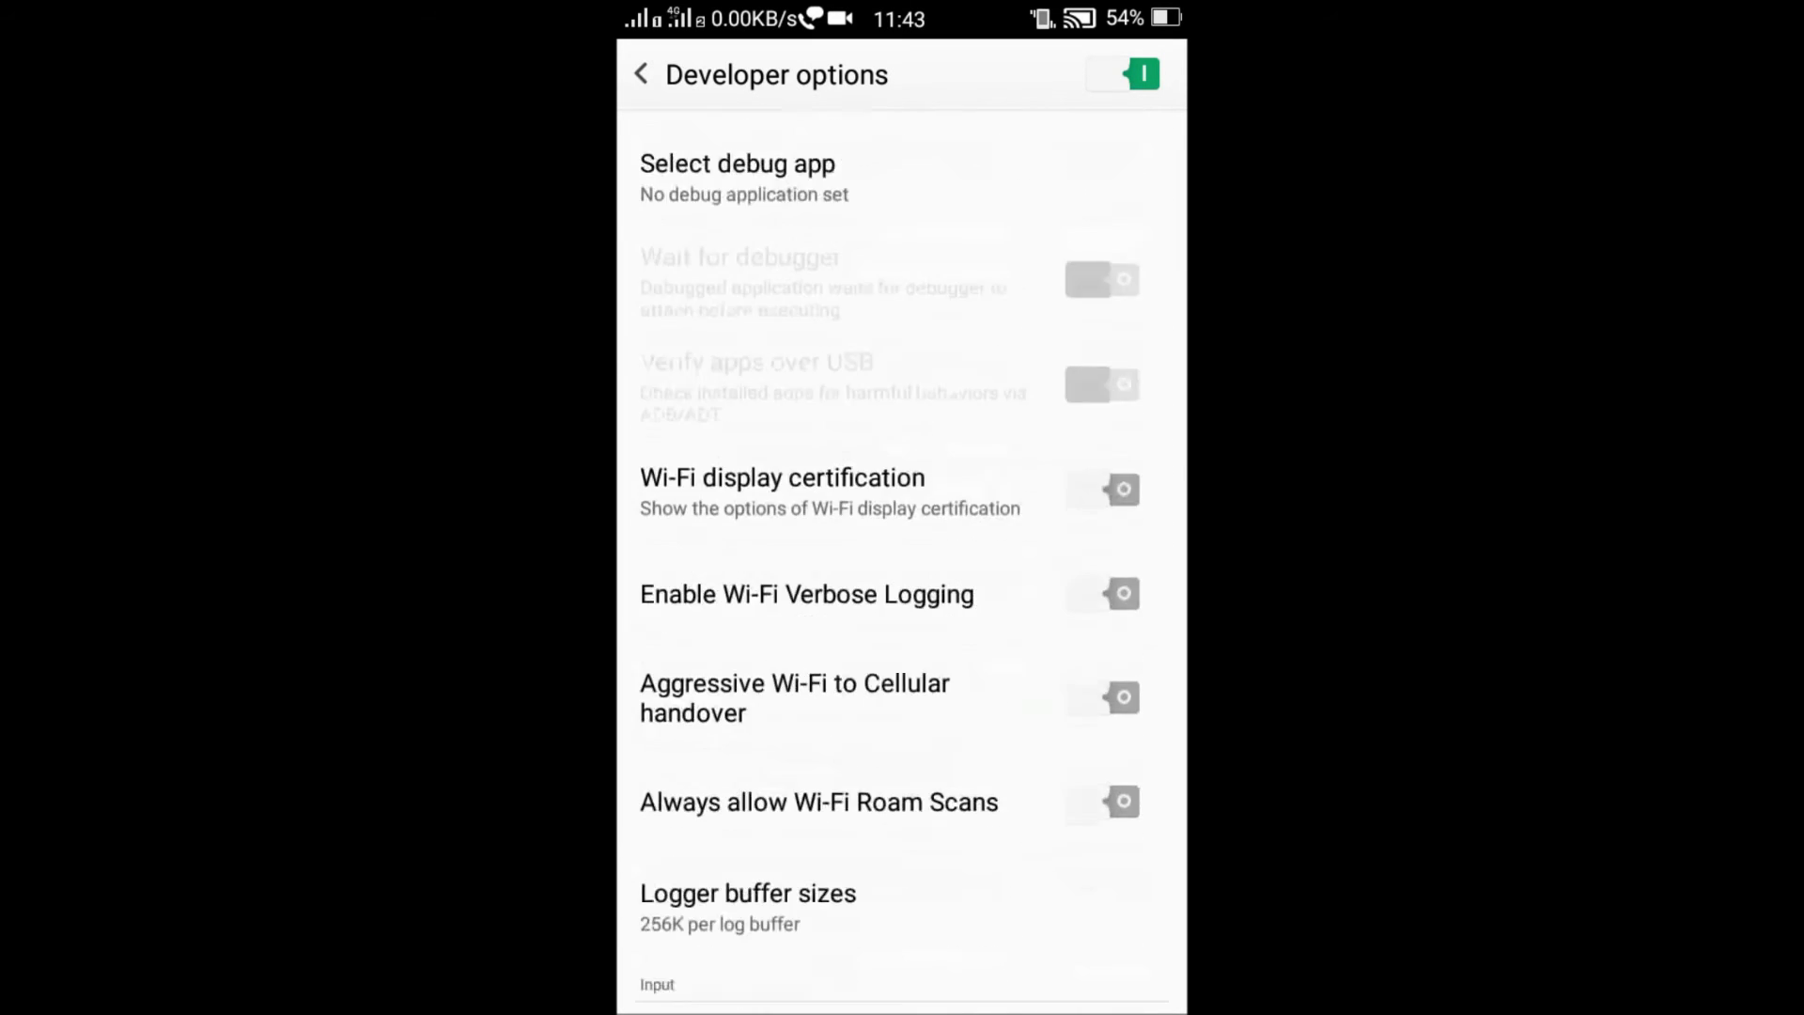
{"action": "scroll", "scroll_direction": "down", "scroll_amount": 3}
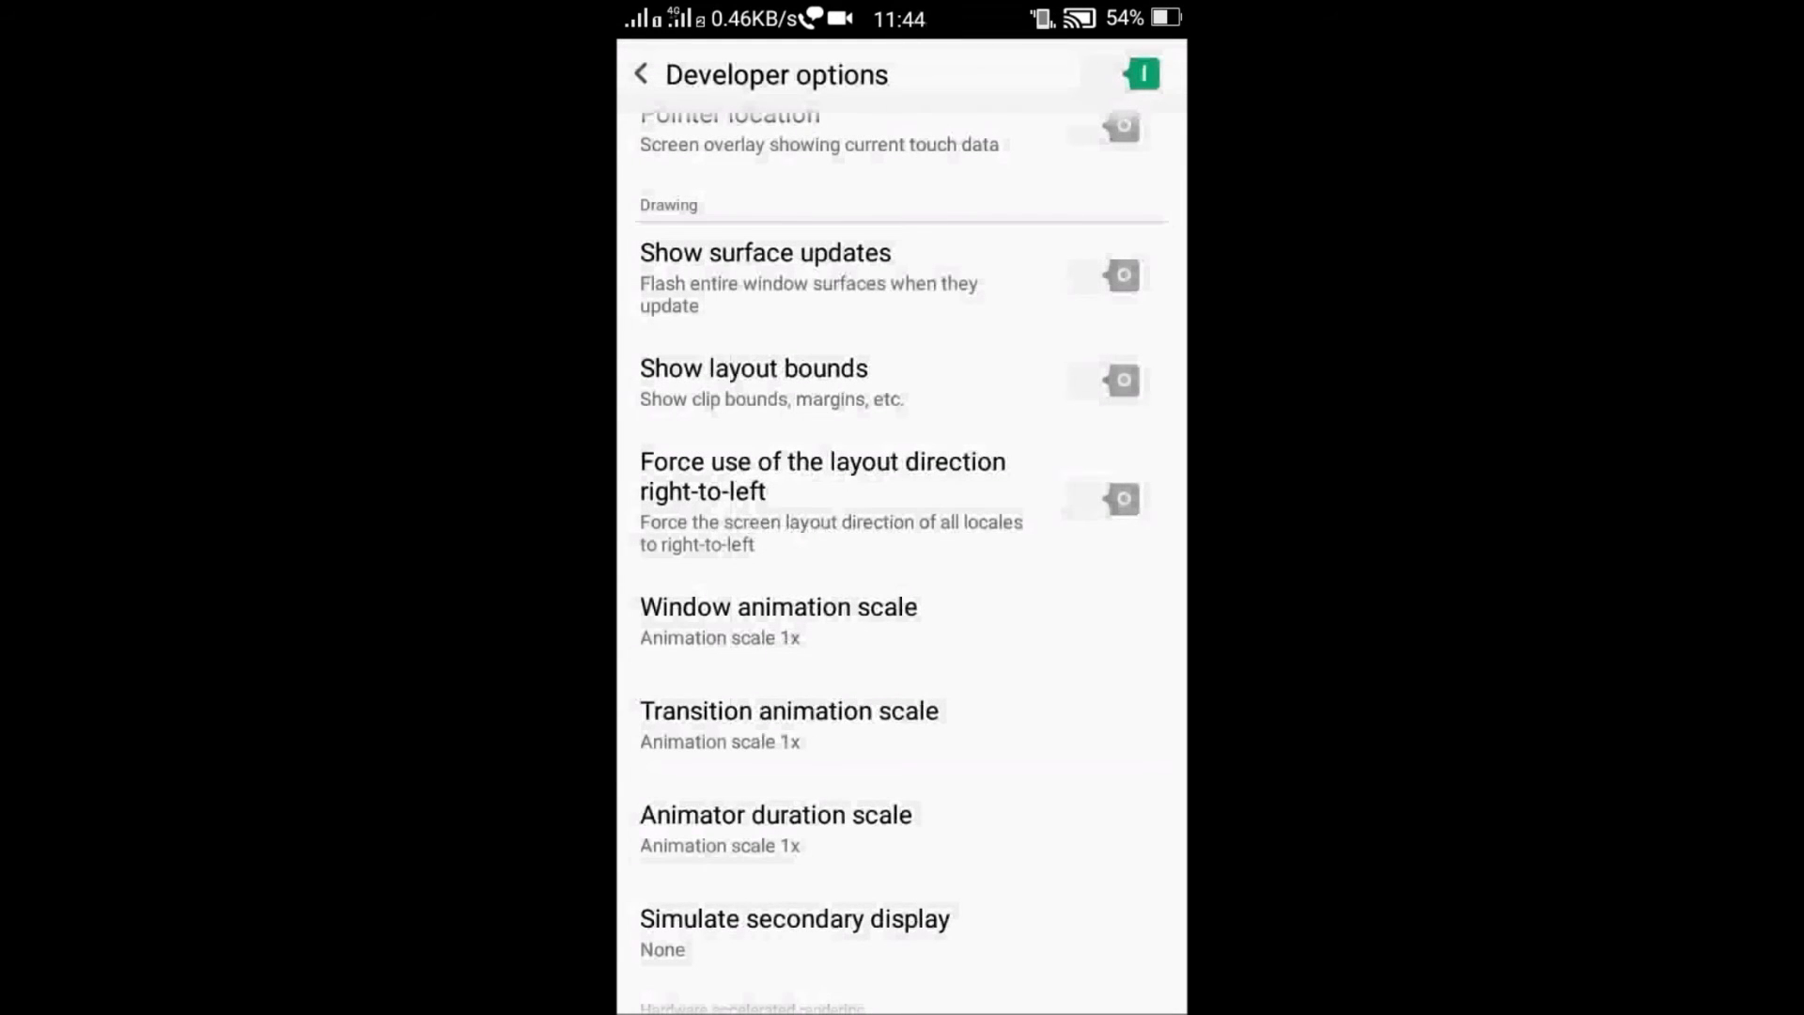
- Set Window animation scale to Animation off, then back out to the General settings list
{"action": "left_click", "coordinate": [778, 607]}
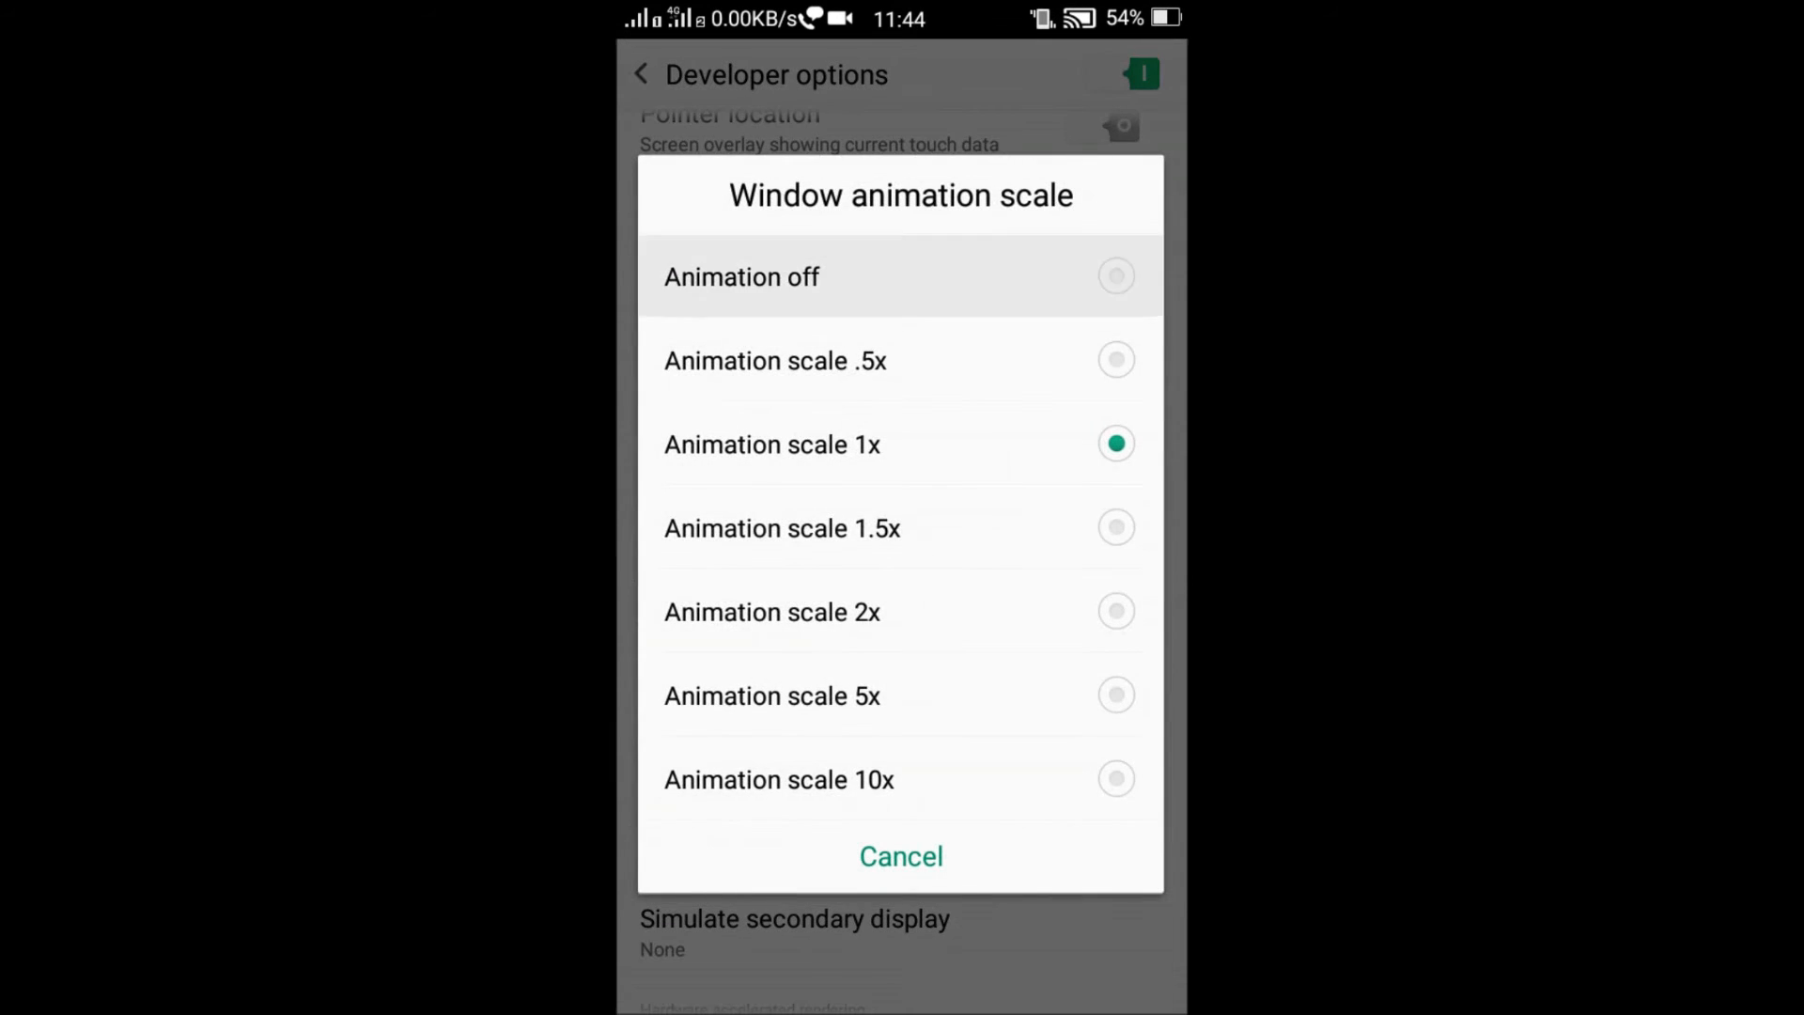
{"action": "left_click", "coordinate": [740, 276]}
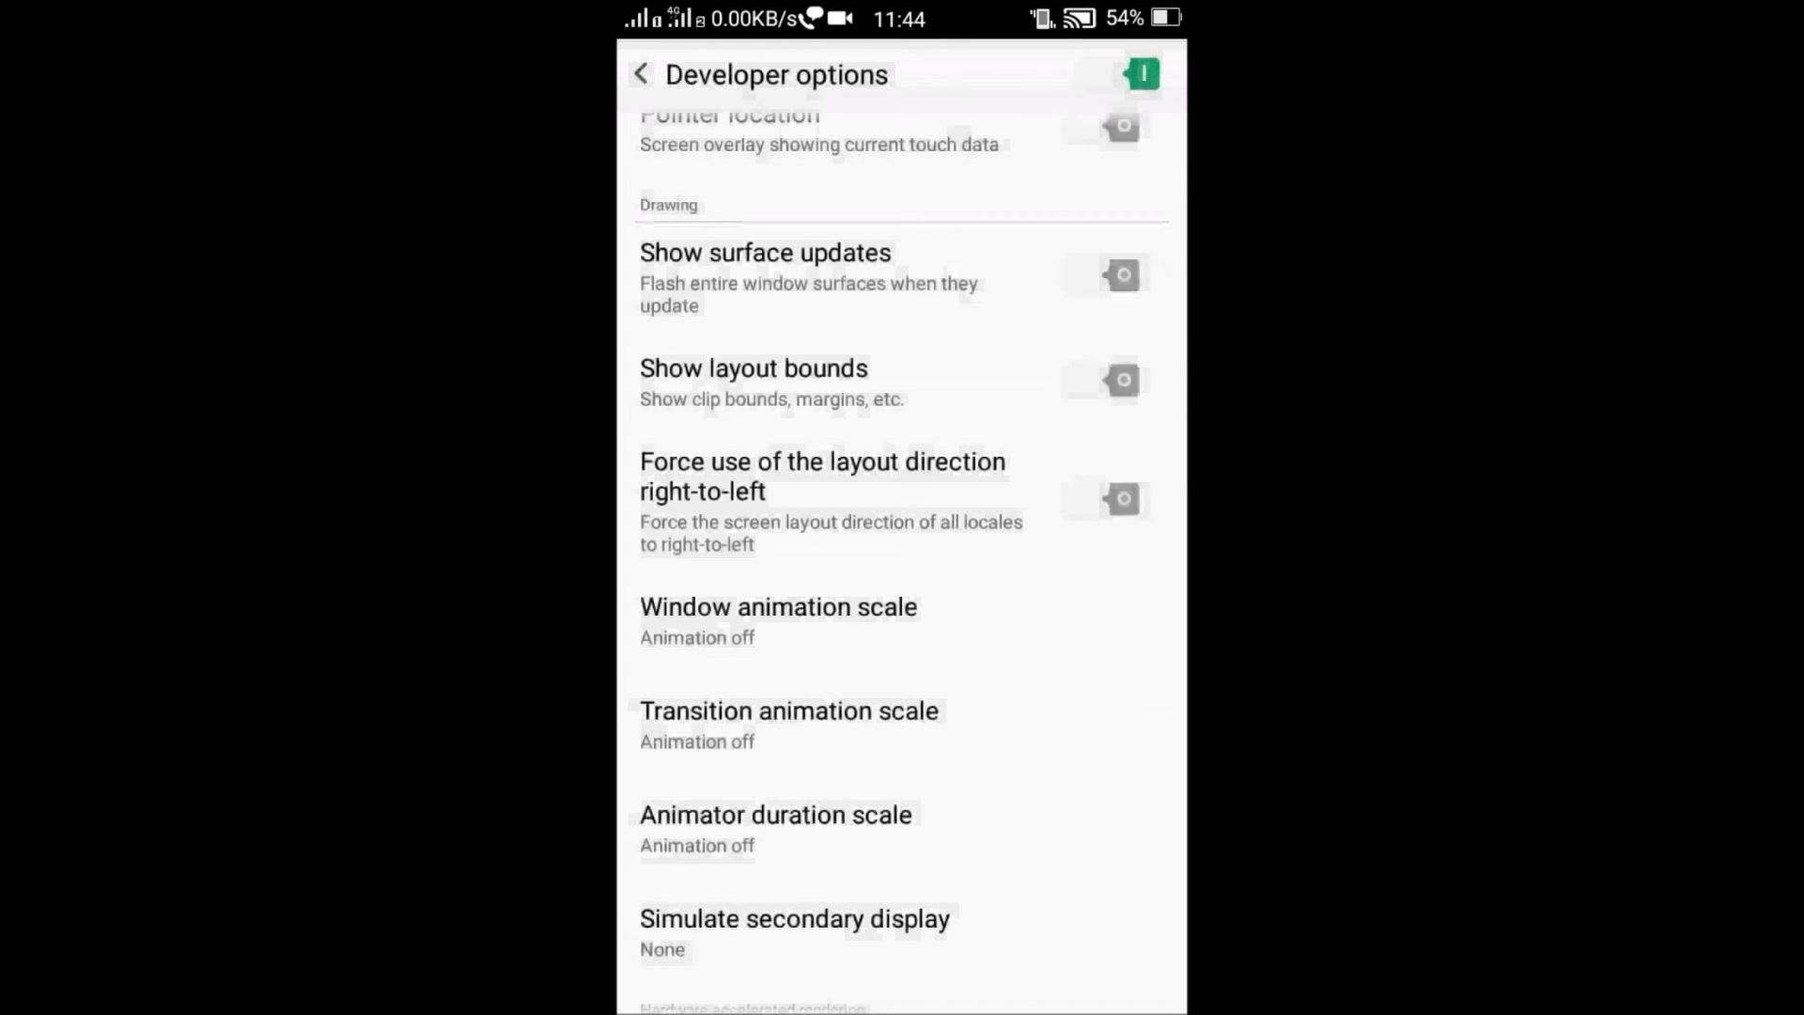
{"action": "left_click", "coordinate": [646, 75]}
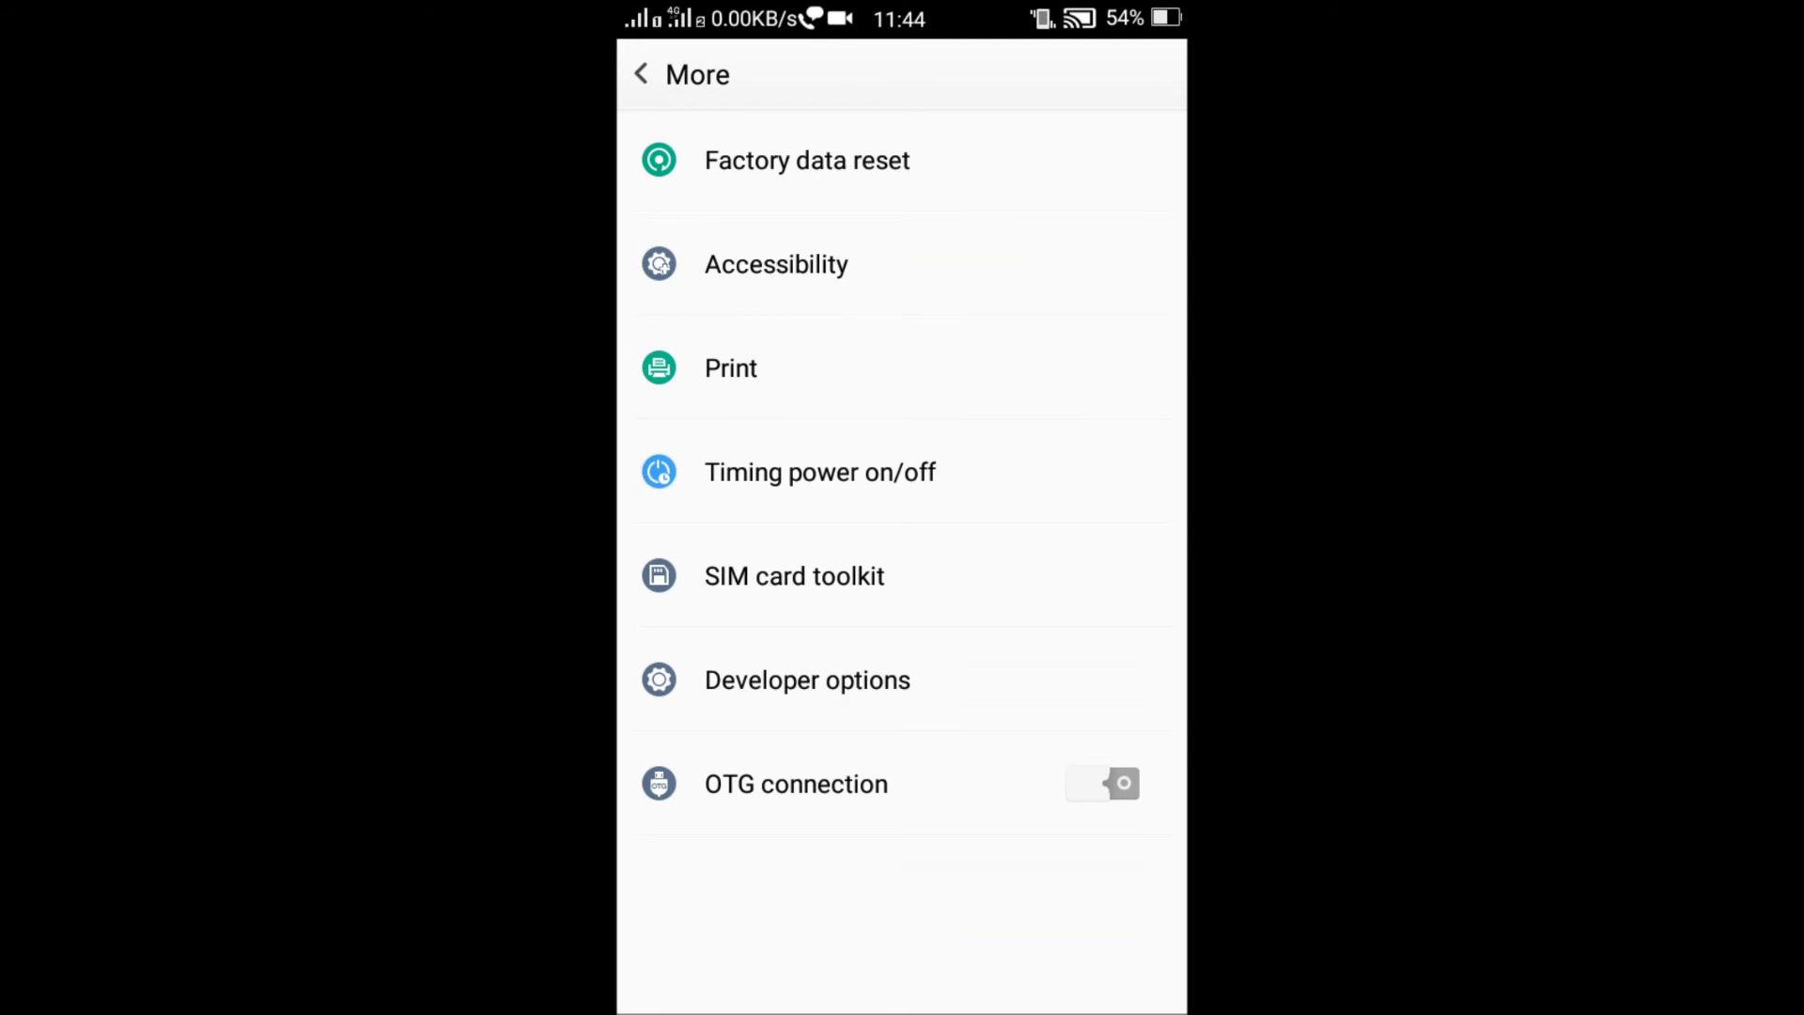
{"action": "left_click", "coordinate": [647, 75]}
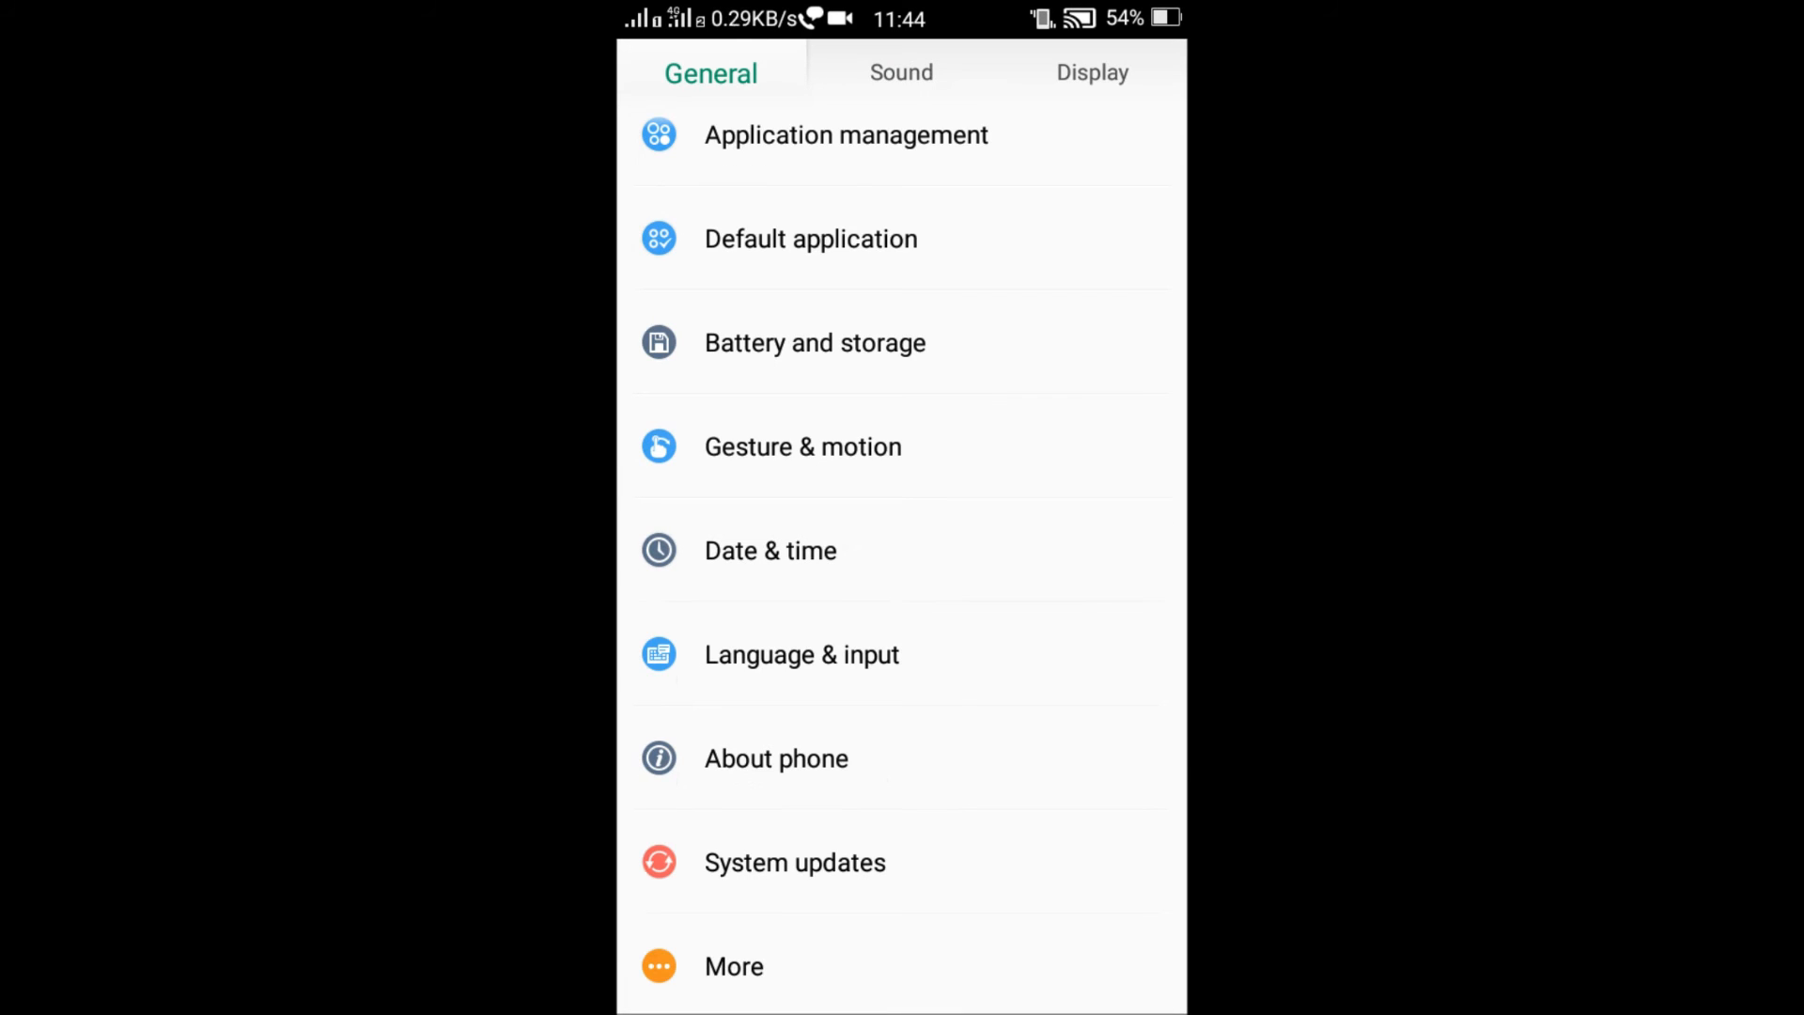